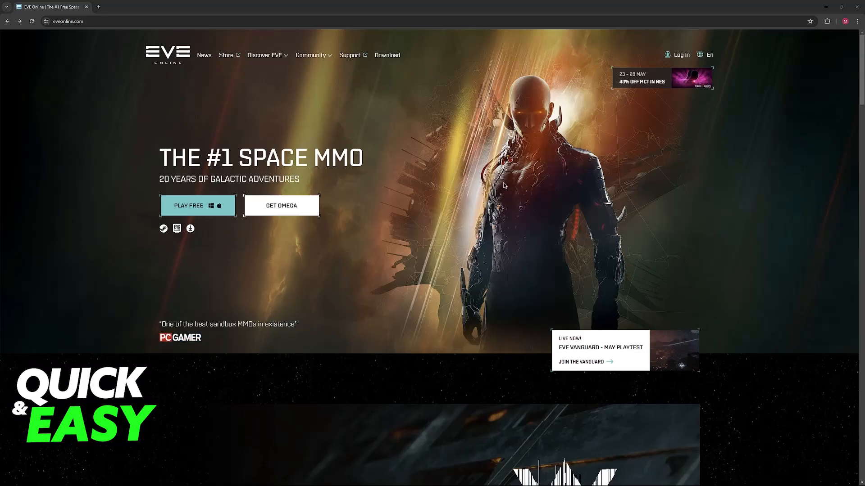
# Browse the home page, then choose PLAY FREE to reach the empty sign-up form
pyautogui.scroll(-3)
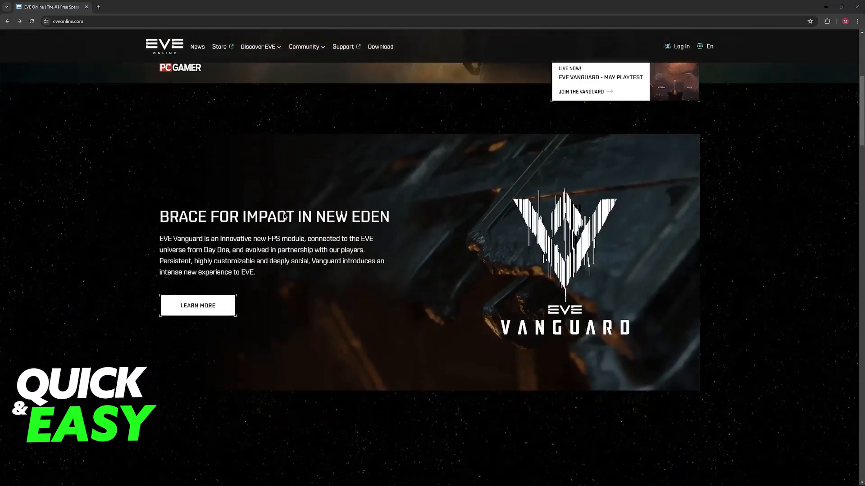
pyautogui.scroll(-3)
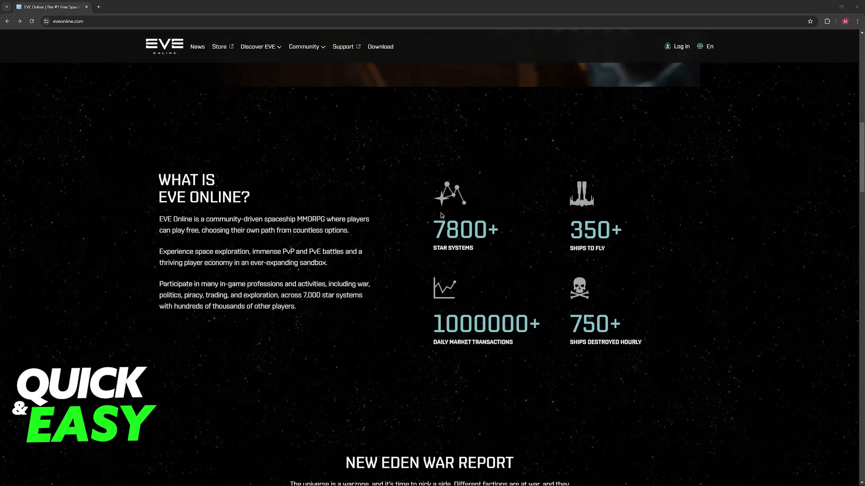
pyautogui.scroll(-3)
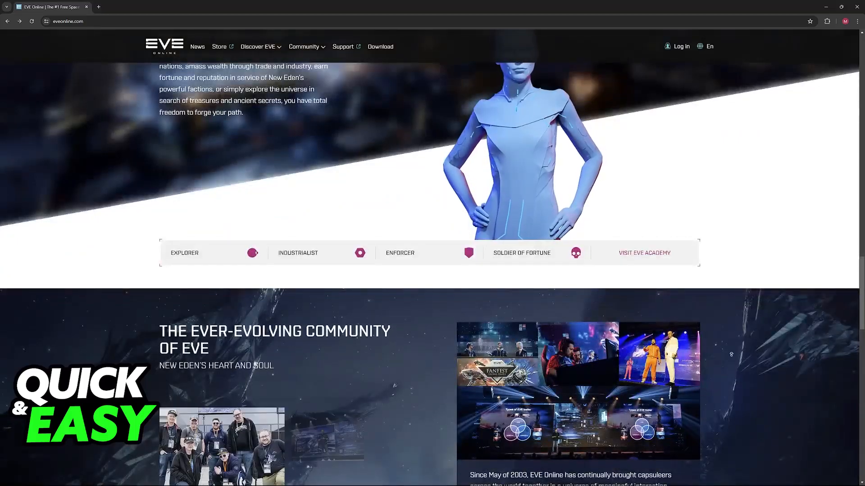
pyautogui.scroll(3)
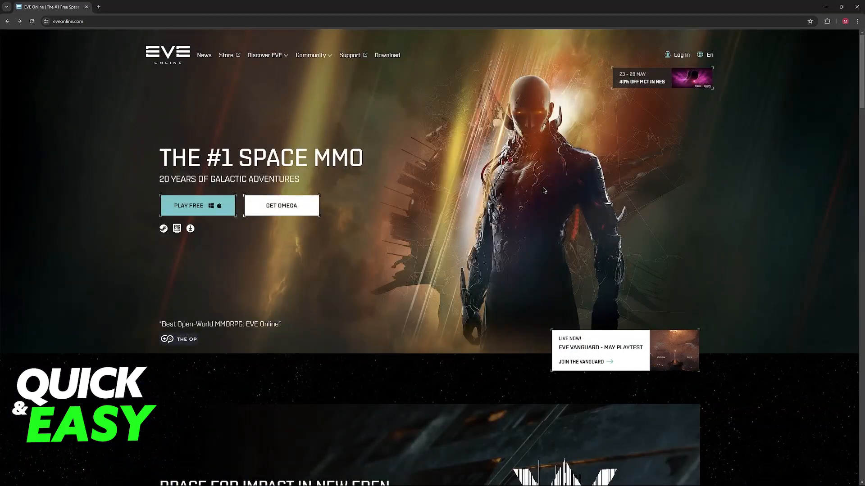
pyautogui.moveTo(163, 229)
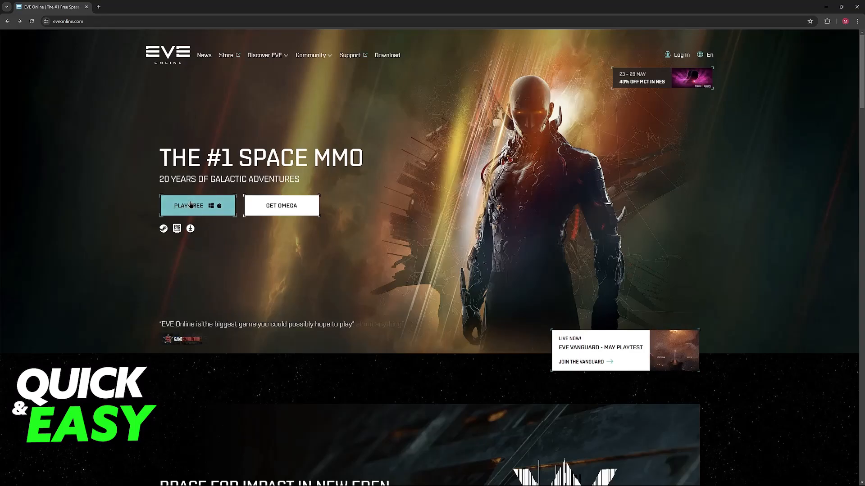
pyautogui.click(188, 205)
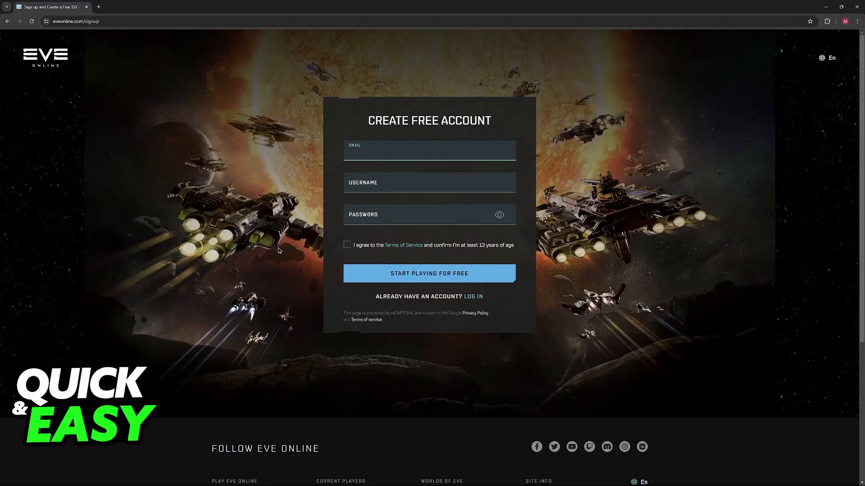
pyautogui.moveTo(371, 251)
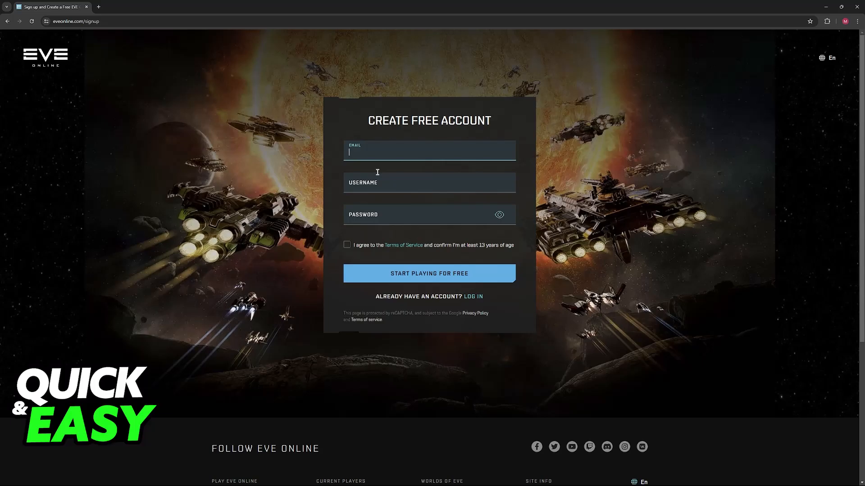
pyautogui.moveTo(383, 210)
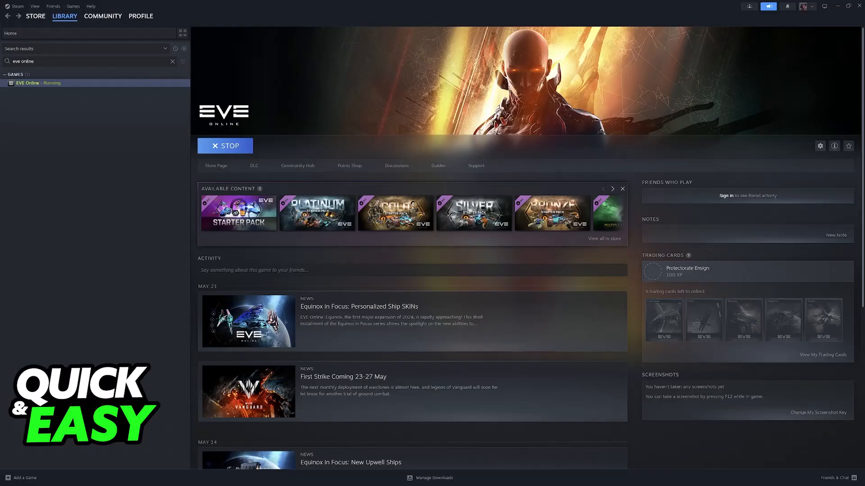
pyautogui.moveTo(168, 112)
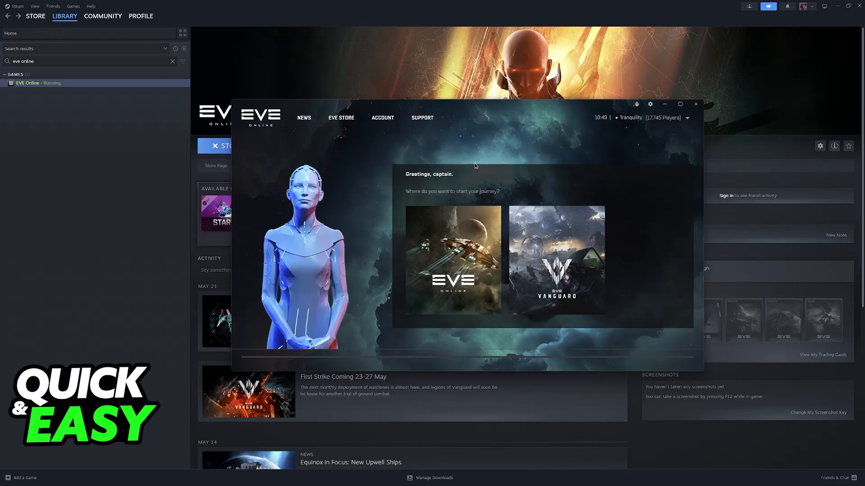
pyautogui.click(686, 118)
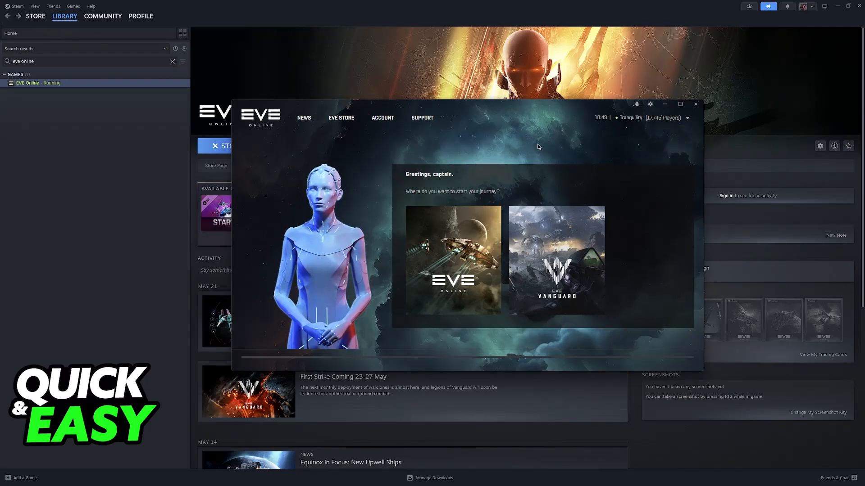
pyautogui.click(686, 117)
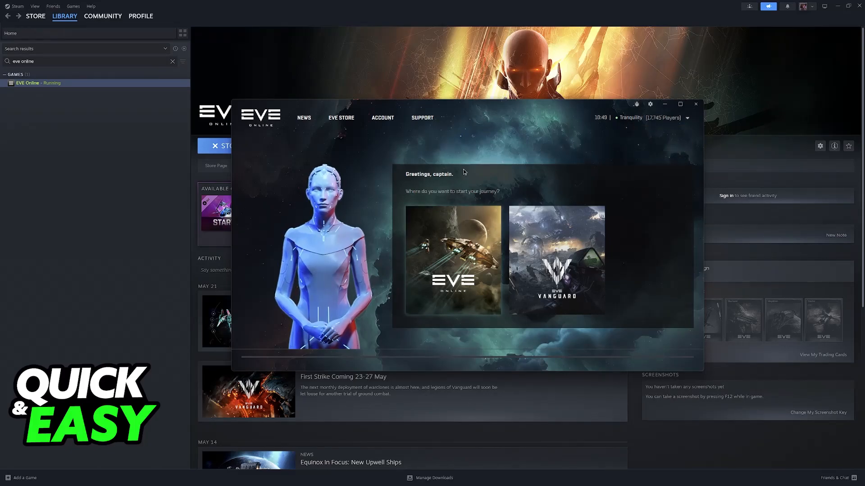
pyautogui.click(452, 260)
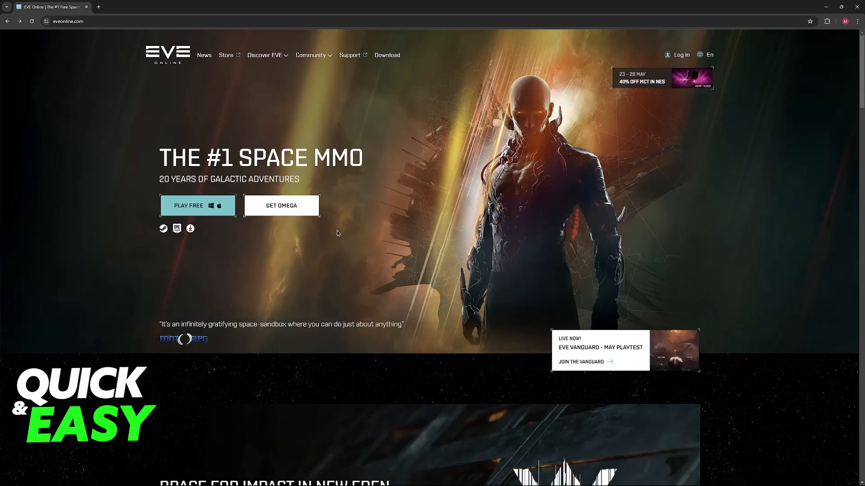
pyautogui.moveTo(375, 115)
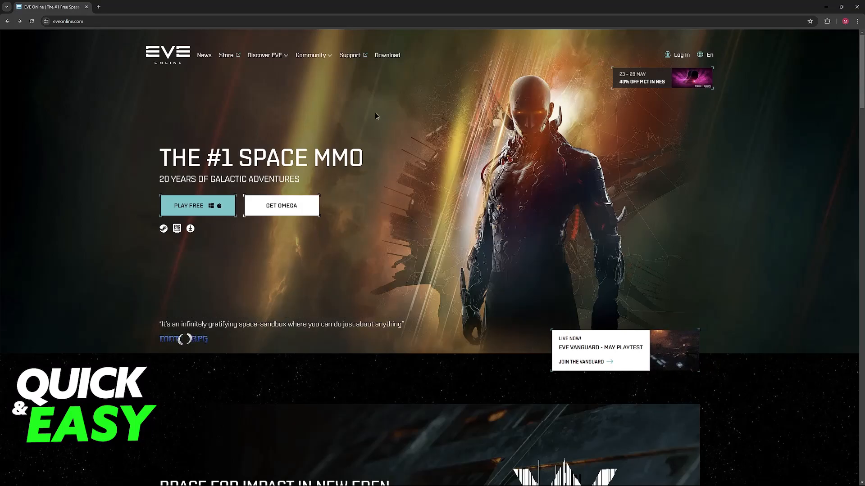
pyautogui.click(265, 55)
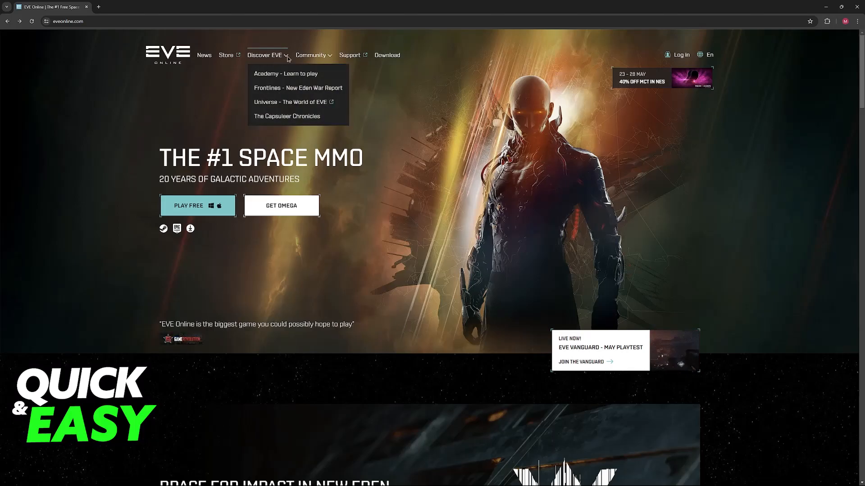